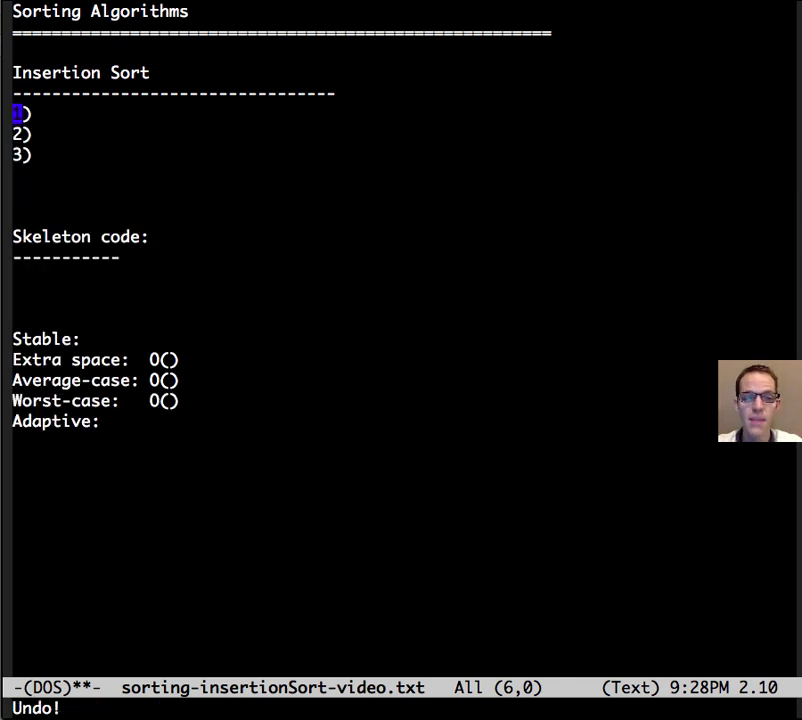
{"action": "type", "text": "Start with the sorted portion having just 1 number"}
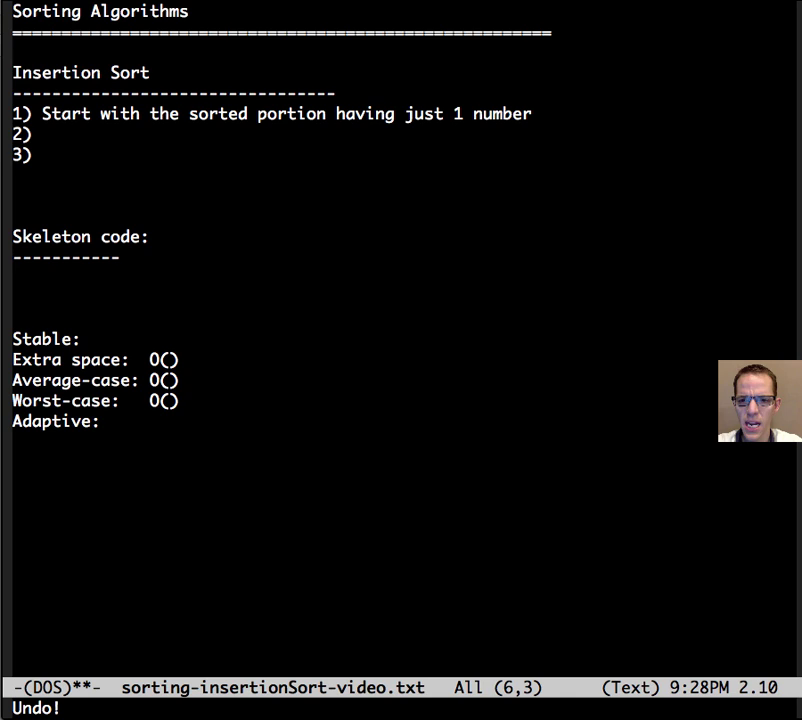
{"action": "type", "text": "INSERT the first number from the unsorted portion into the sorted portion (by shift the appropriate numbers down)"}
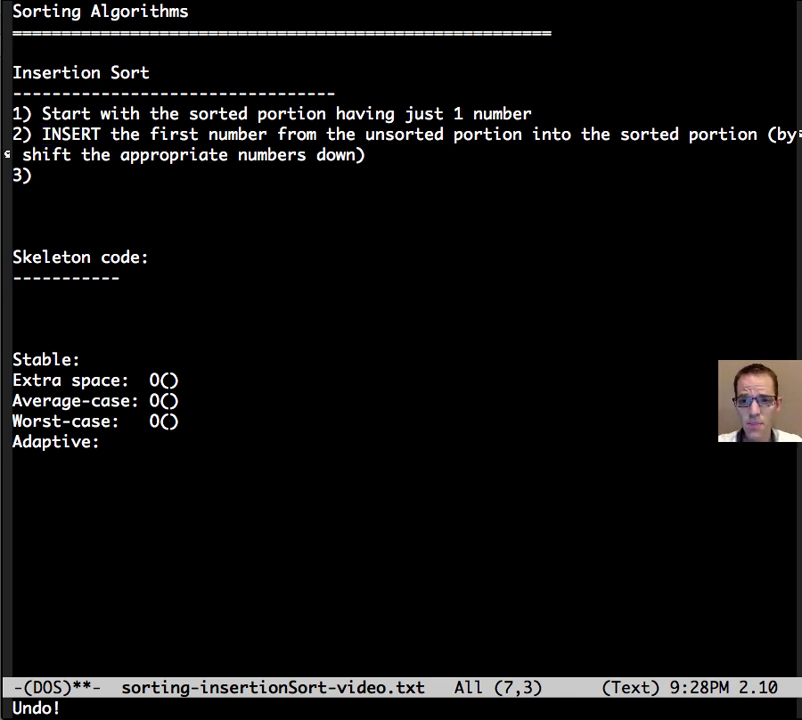
{"action": "type", "text": "Repeat step 2) until there's no more numbers to sort"}
{"action": "type", "text": "Example 1 (random):"}
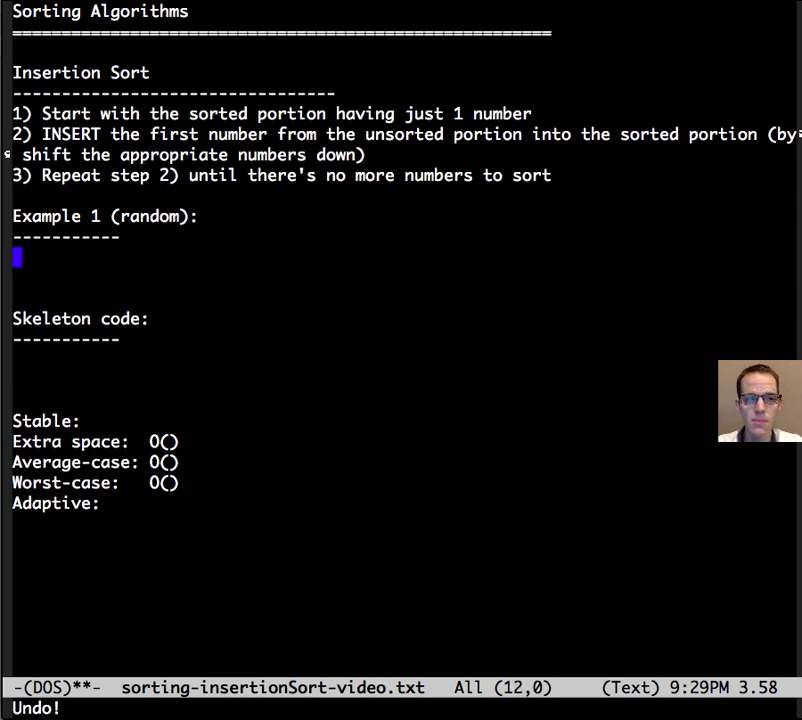
{"action": "type", "text": "7|1 9 5 3  (initial array, started with just 7 in the sorted portion, indicated with the \"|\")"}
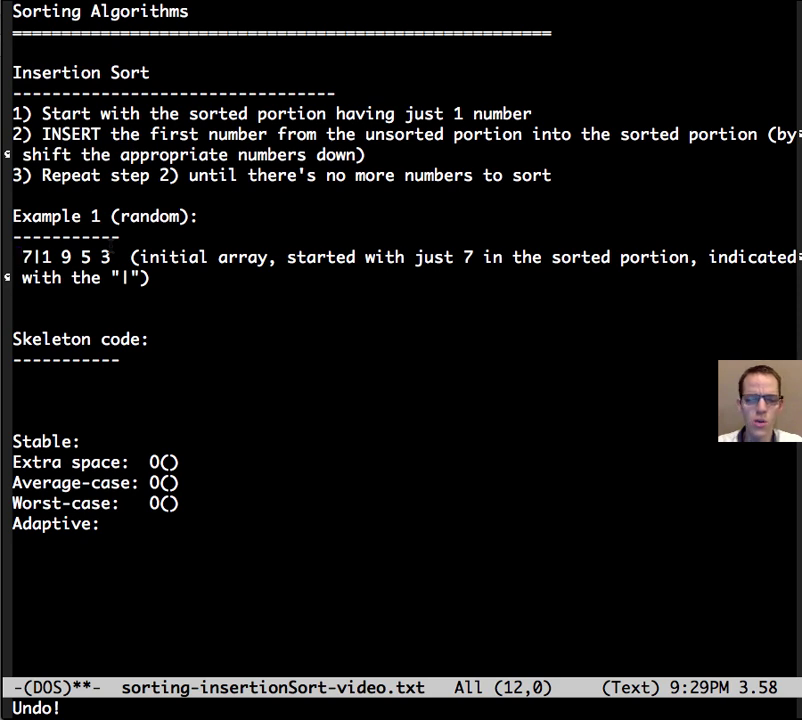
{"action": "type", "text": "1 7|9 5 3  (inserted 1 into the sorted portion)"}
{"action": "type", "text": "1 7 9|5 3  (inserted 9 into the sorted portion"}
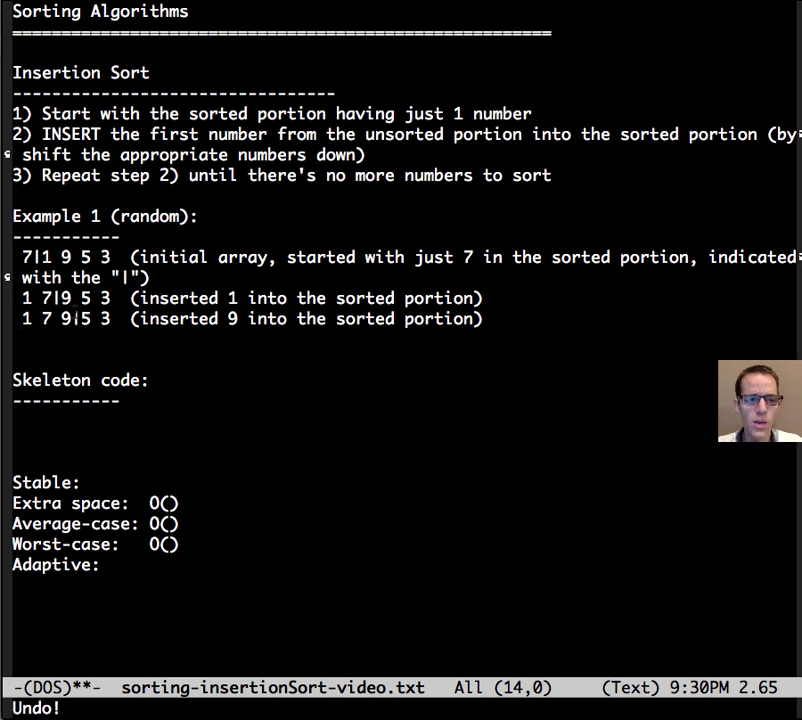
{"action": "type", "text": "1 5 7 9|3  (inserted 9 into the sorted portion)"}
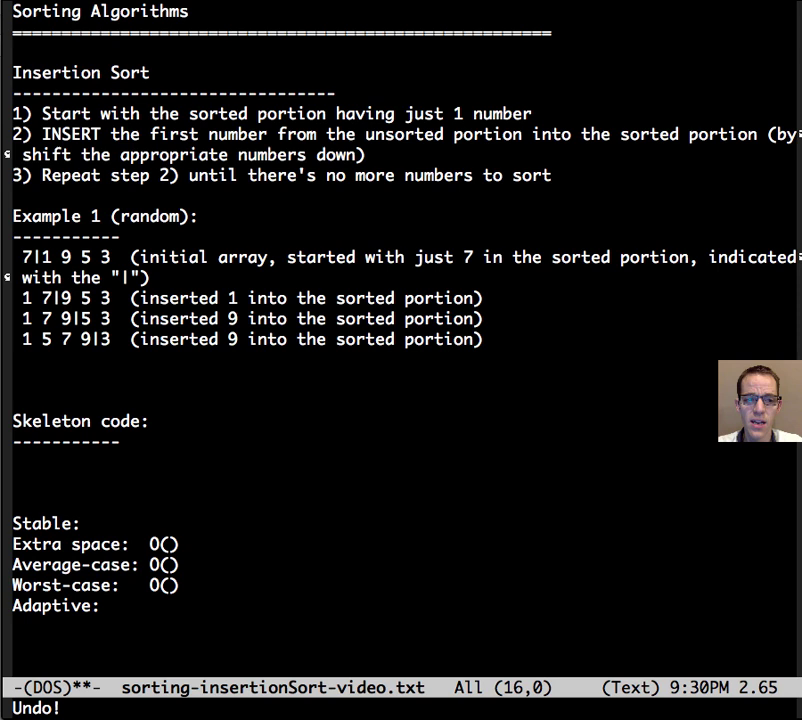
{"action": "type", "text": "1 3 5 7 9 (inserted 3 into the sorted portion)"}
{"action": "type", "text": "Example 2 (best-case):"}
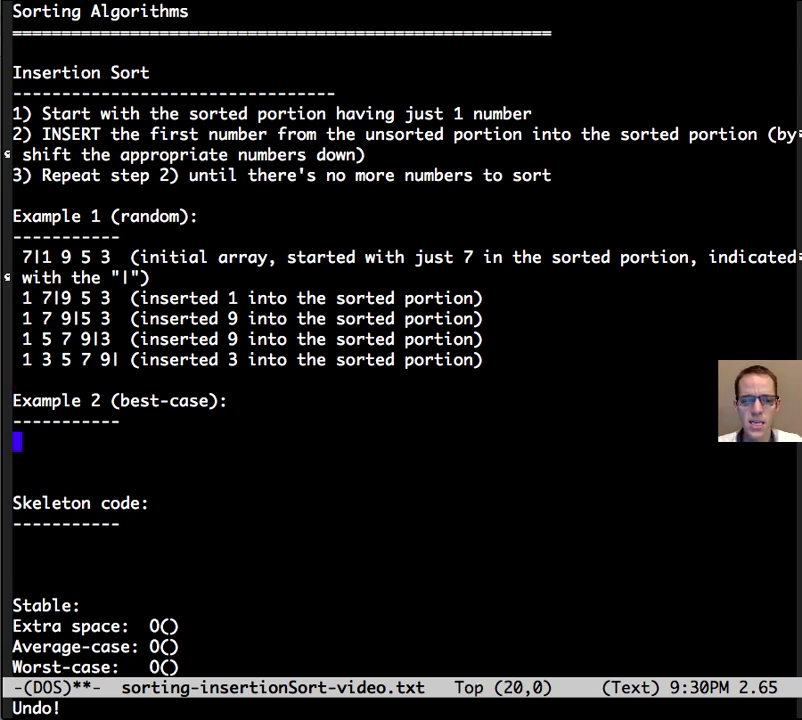
{"action": "type", "text": "1|3 5 7 9  (initial array, started with just 1 in the sorted portion)"}
{"action": "type", "text": "1 3|5 7 9  (added 3 into the sorted portion (by doing virtually nothing))"}
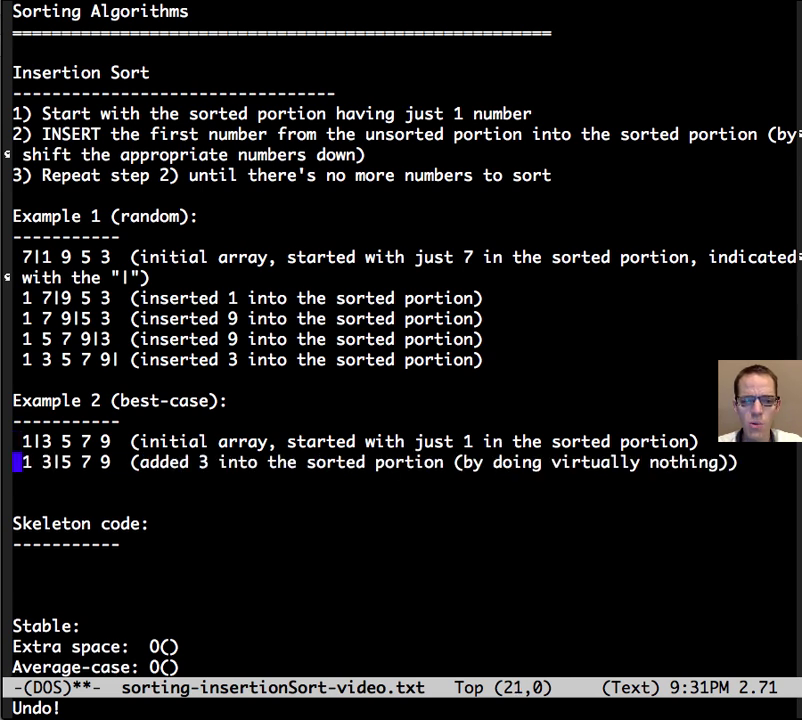
{"action": "mouse_move", "coordinate": [62, 491]}
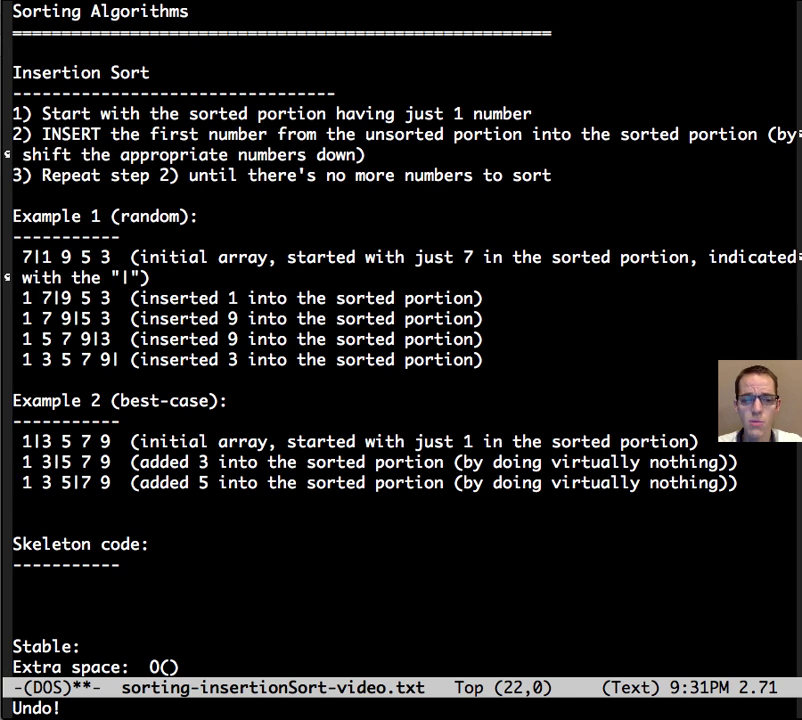
{"action": "type", "text": "1 3 5 7|9  (added 7 into the sorted portion (by doing virtually nothing))"}
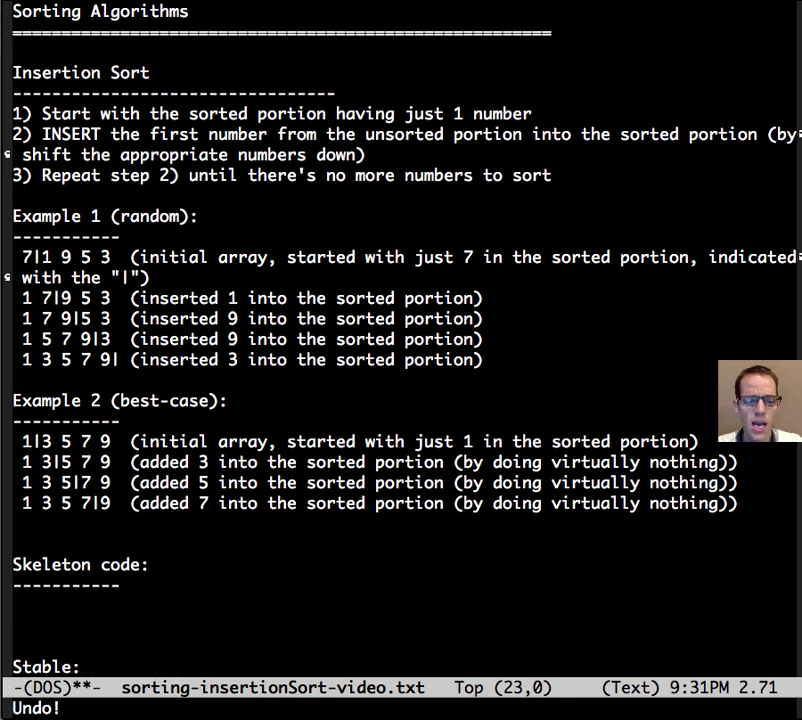
{"action": "type", "text": "1 3 5 7 9| (added 9 into the sorted portion (by doing virtually nothing))"}
{"action": "type", "text": "9|7 5 3 1  (initial array, started with just 9 in the sorted portion"}
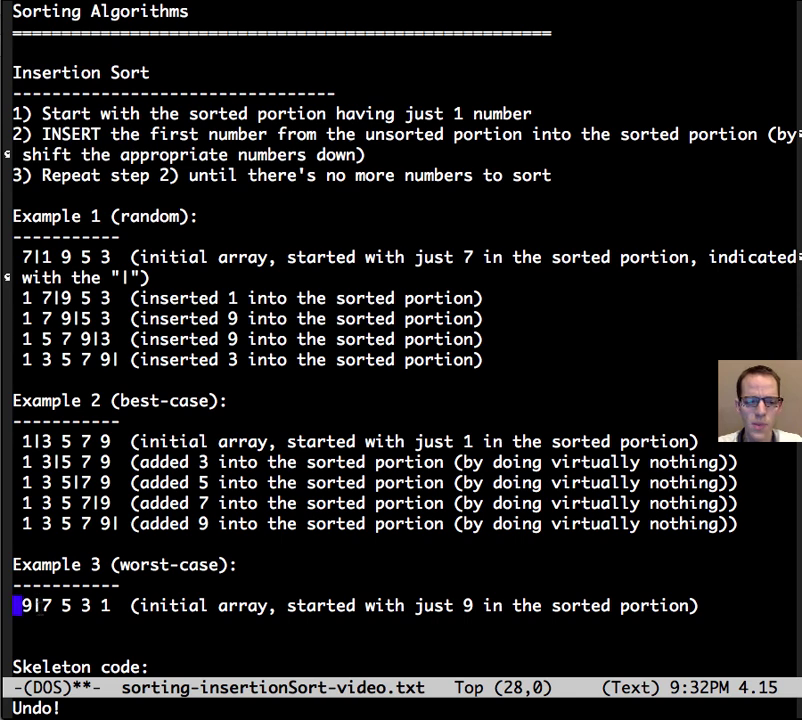
{"action": "type", "text": "7 9|5 3 1  (inserted 7 into the sorted portion, by shifting the entire sorted portion down one)"}
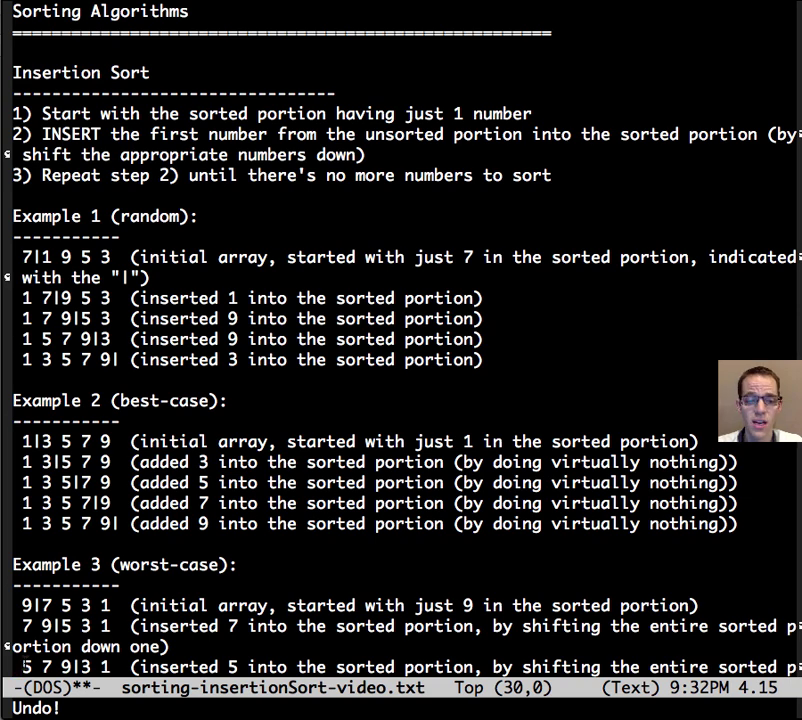
{"action": "scroll", "scroll_direction": "down", "scroll_amount": 3}
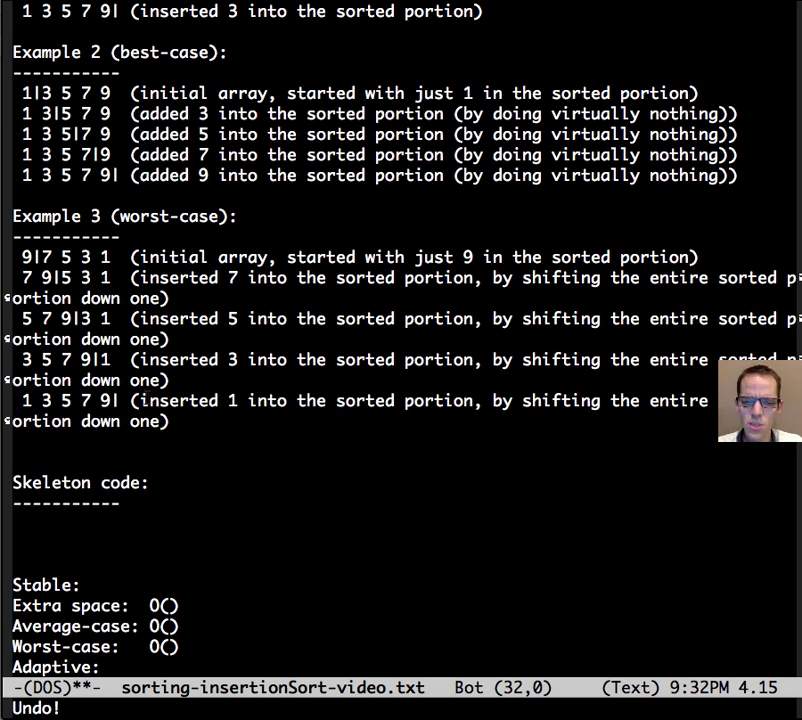
{"action": "type", "text": "// i is the first unsorted index"}
{"action": "left_click", "coordinate": [171, 544]}
{"action": "type", "text": "for each index i=1..size-1"}
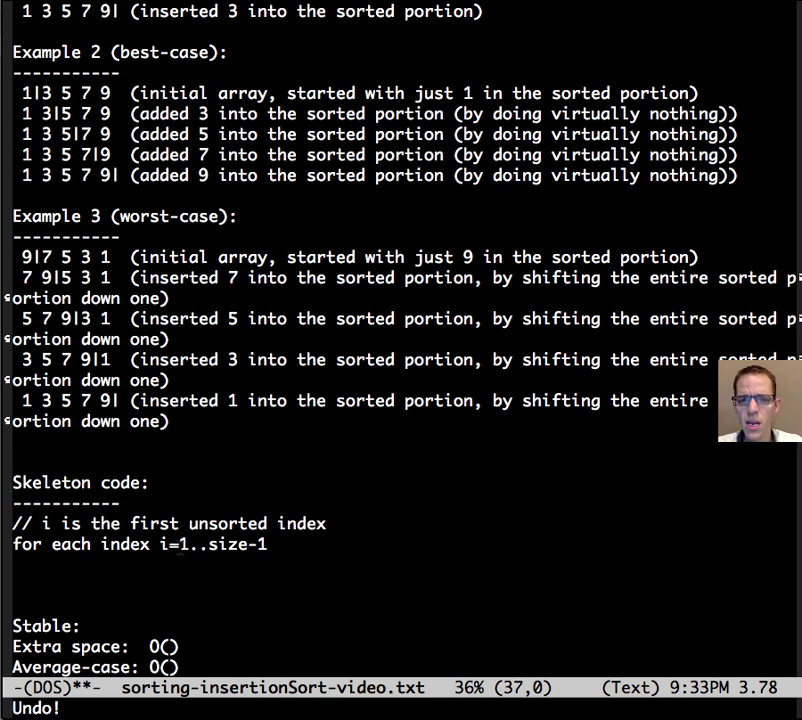
{"action": "type", "text": "itemToInsert = array[i]"}
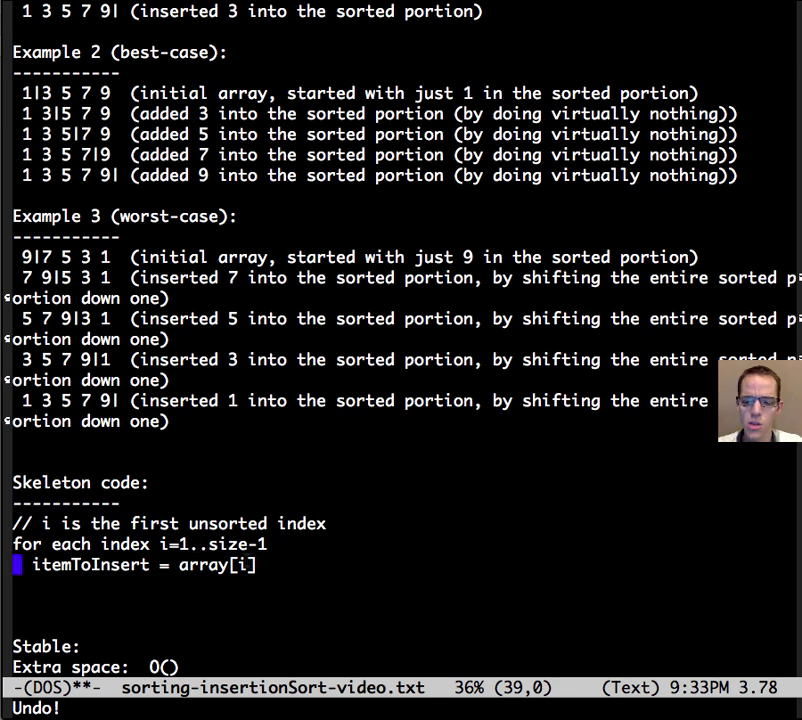
{"action": "type", "text": "// shift items down in the sorted portion to make space for itemToInsert"}
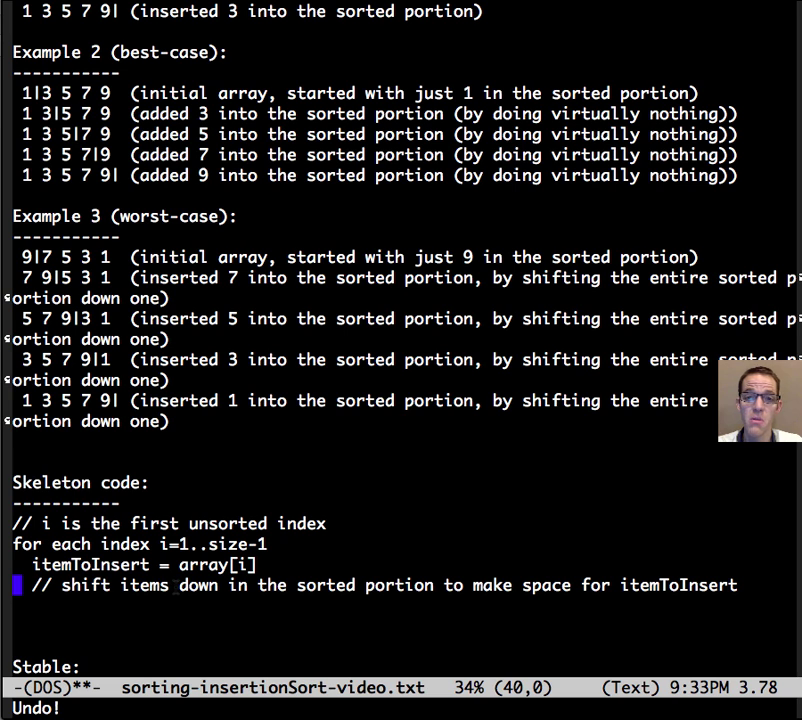
{"action": "type", "text": "j = i"}
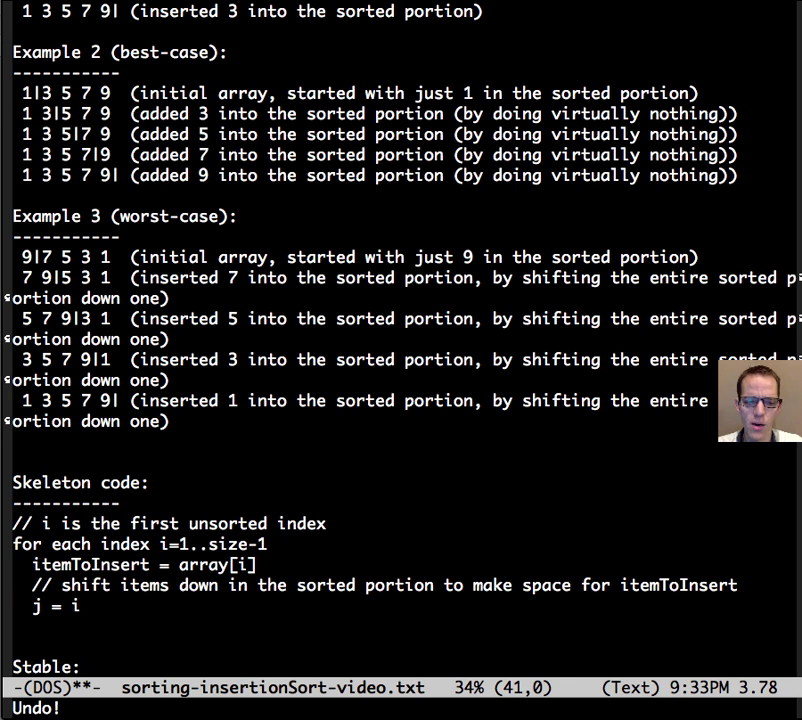
{"action": "type", "text": "while( j > 0  &&  array[ j-1 ] > itemToInsert){"}
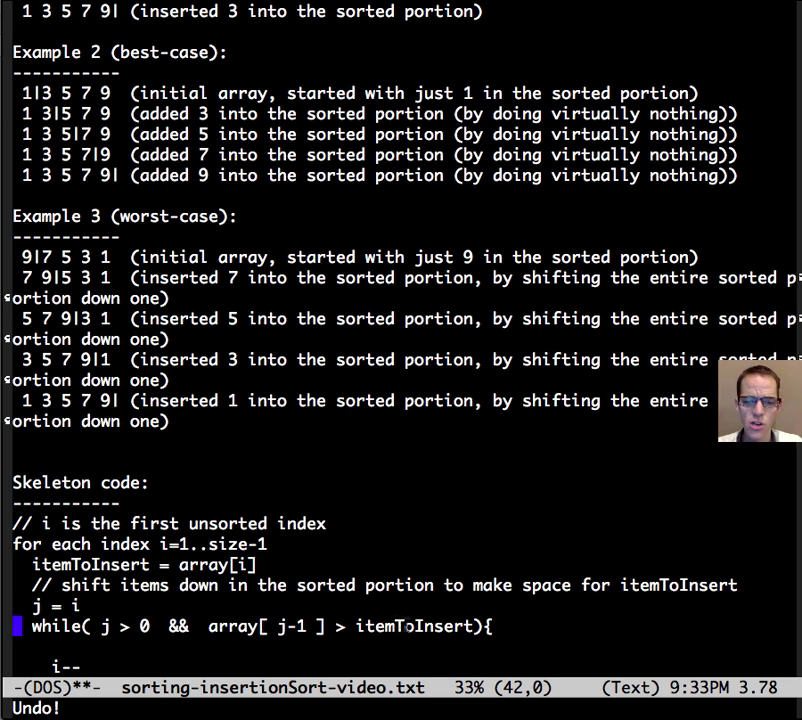
{"action": "type", "text": "array[ j ] = array[ j-1]"}
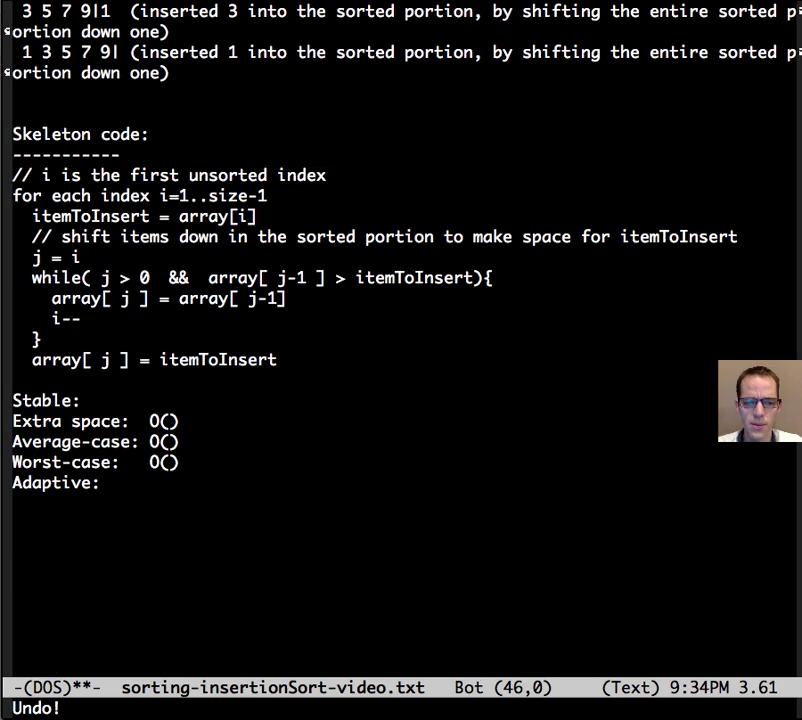
{"action": "mouse_move", "coordinate": [97, 267]}
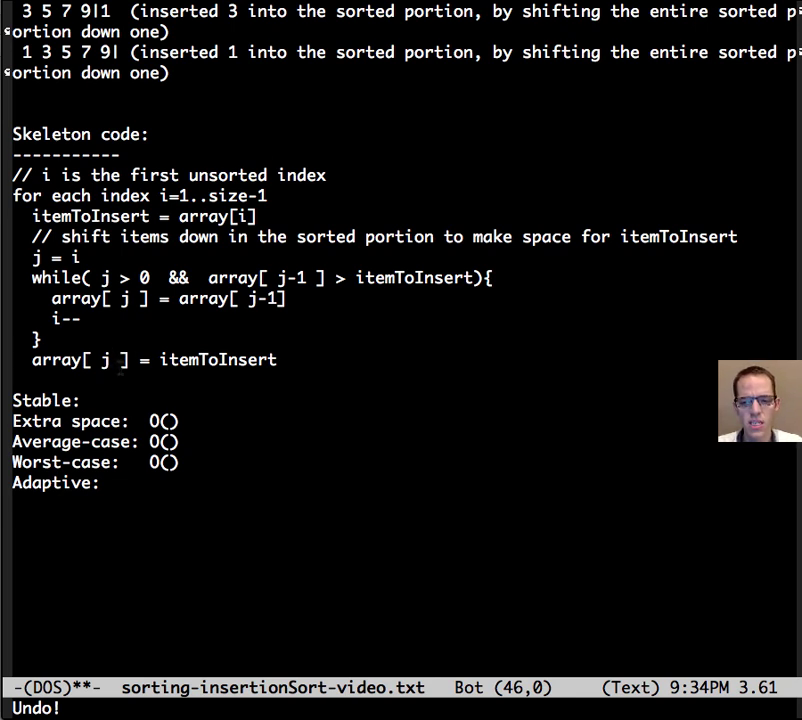
{"action": "type", "text": "Yes"}
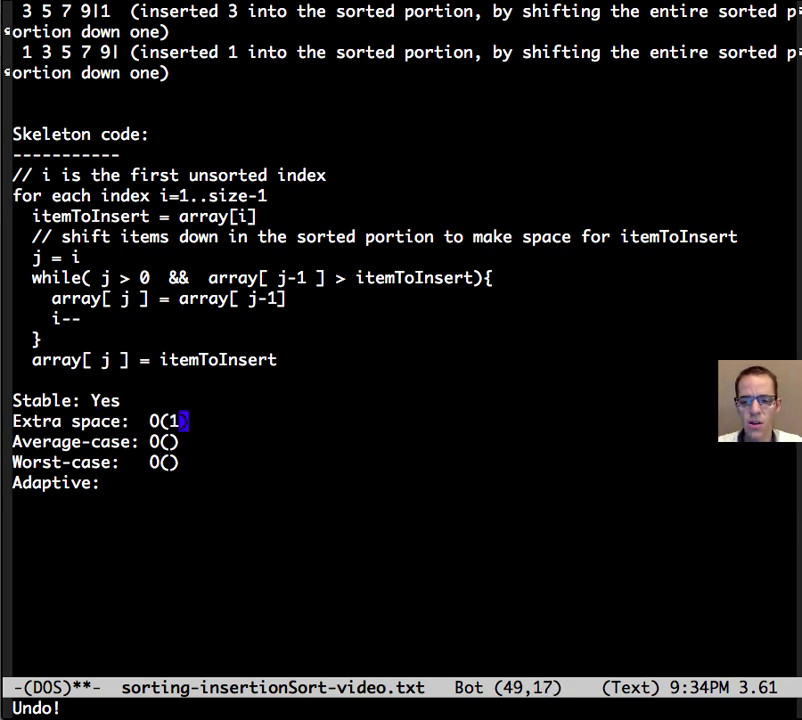
{"action": "mouse_move", "coordinate": [708, 344]}
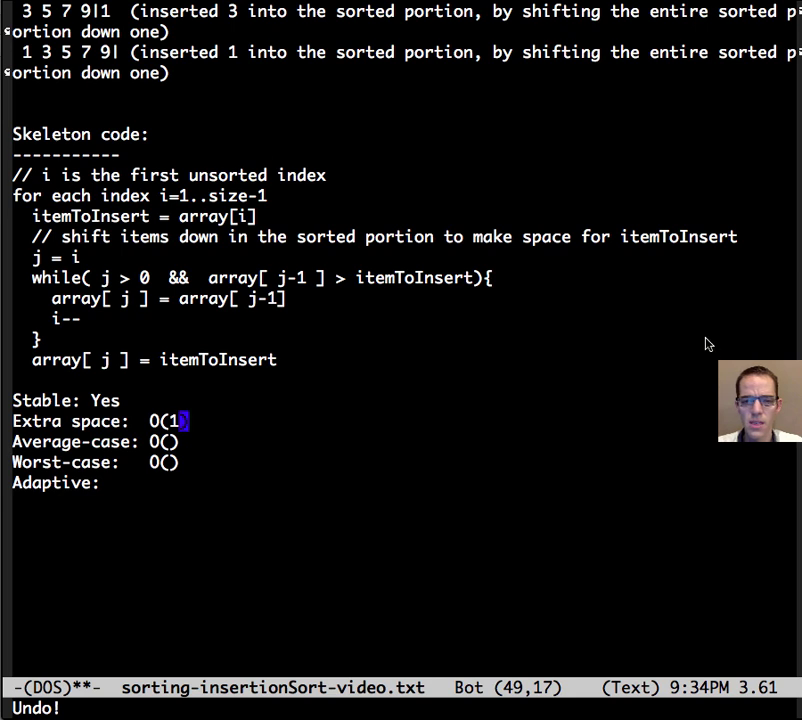
{"action": "mouse_move", "coordinate": [350, 410]}
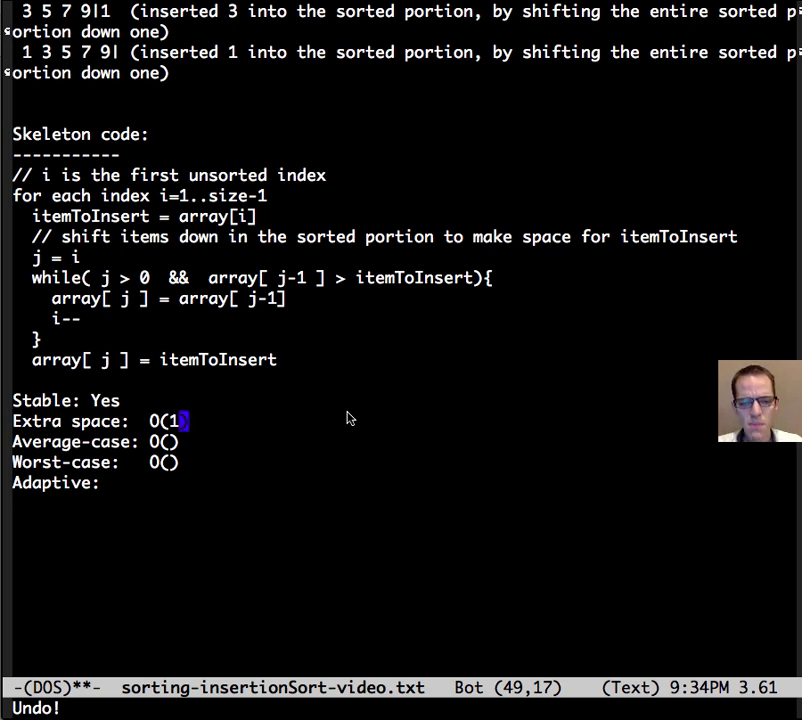
{"action": "type", "text": "N^2"}
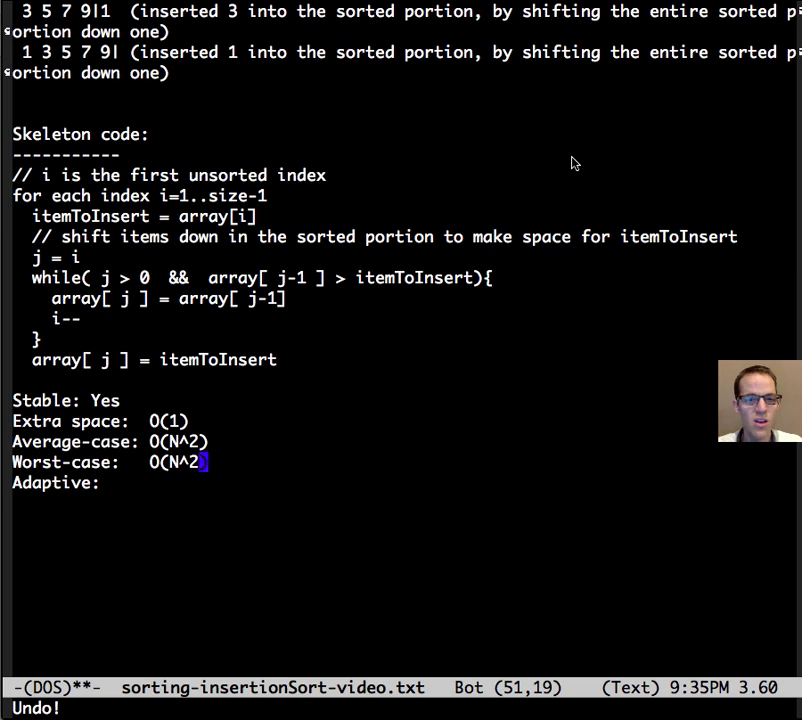
{"action": "type", "text": "Yes"}
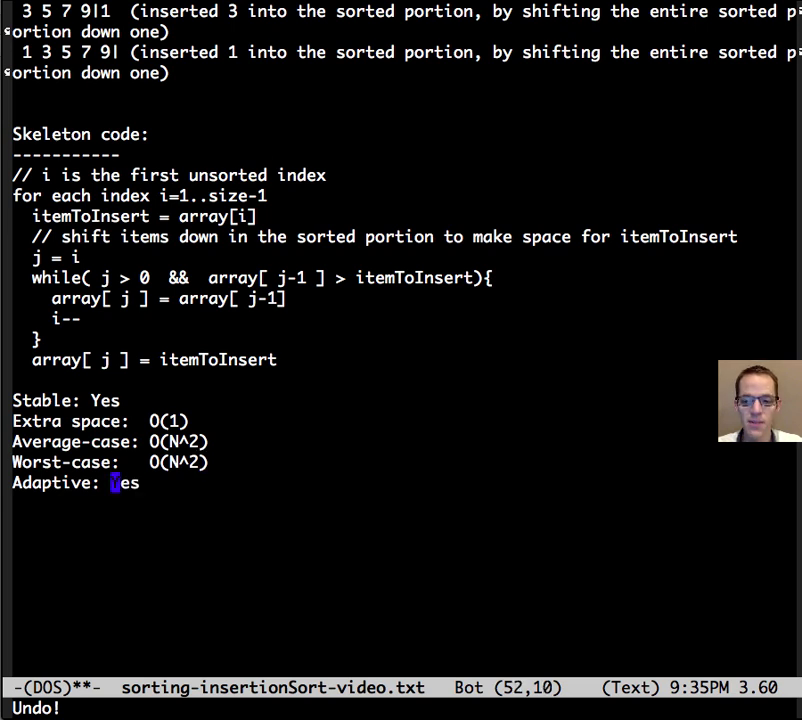